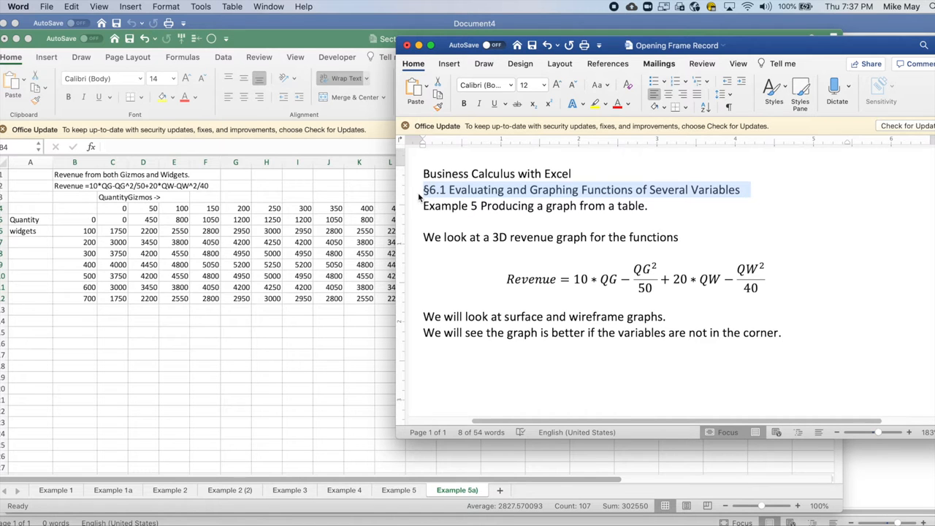
mouse_move(575, 173)
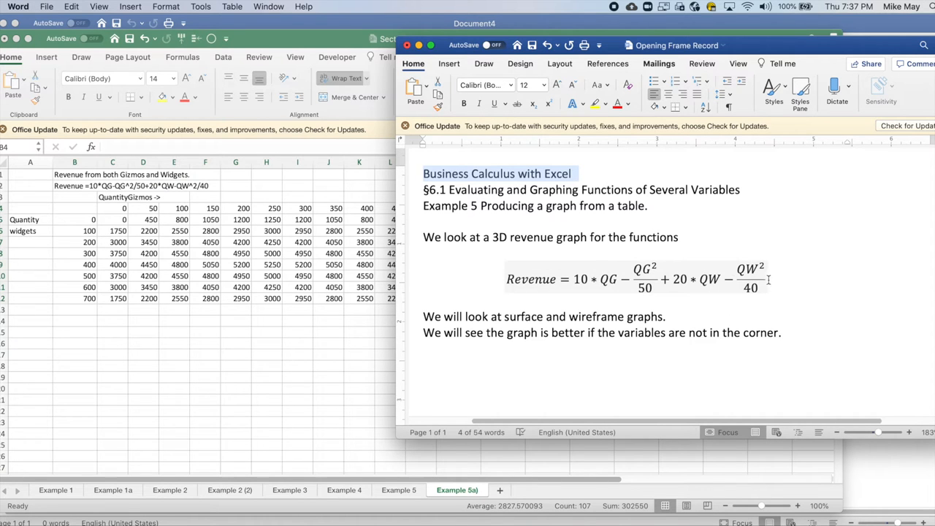
Step: Chart the selected revenue table as a 3-D Surface from Other Charts and move it right of the table
left_click(636, 279)
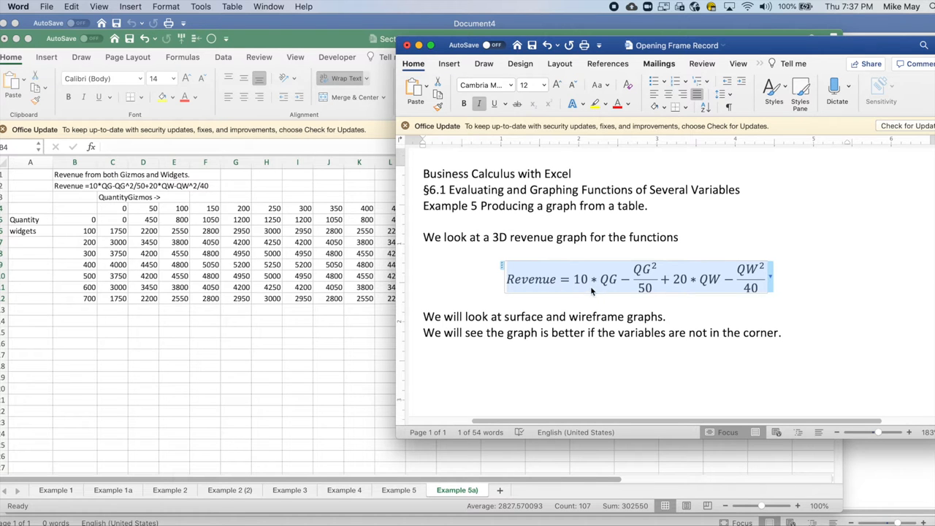
mouse_move(629, 285)
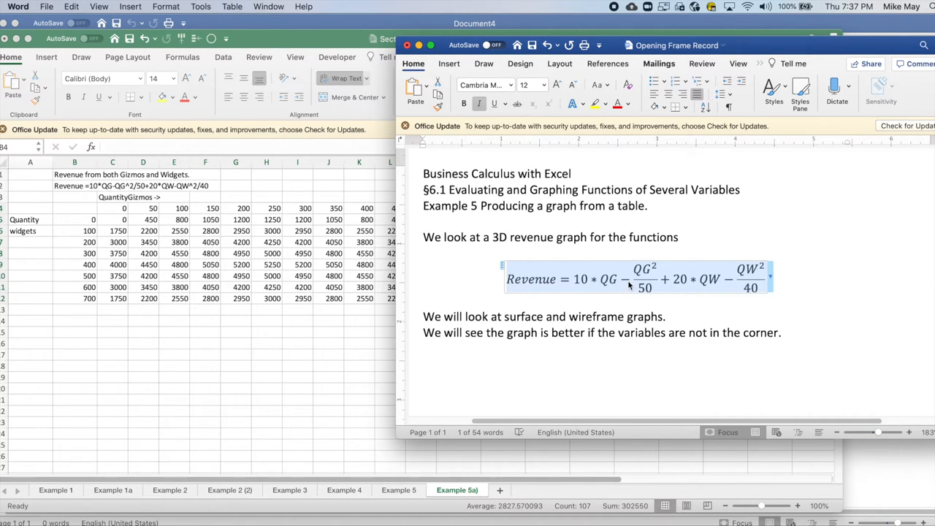
mouse_move(651, 283)
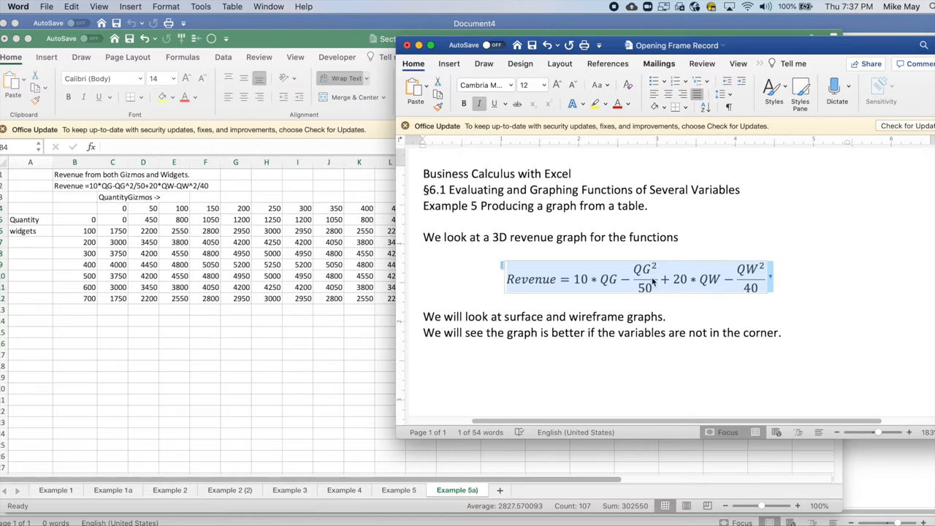
mouse_move(707, 286)
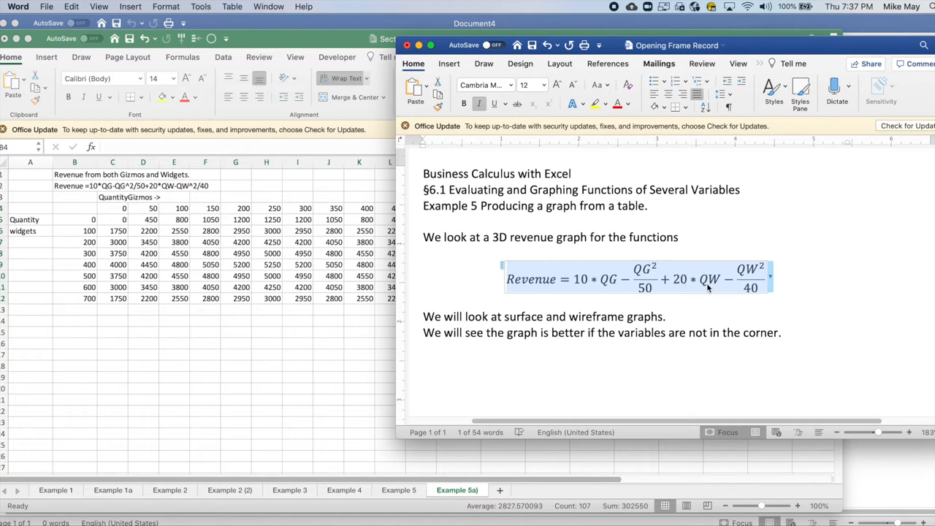
mouse_move(736, 283)
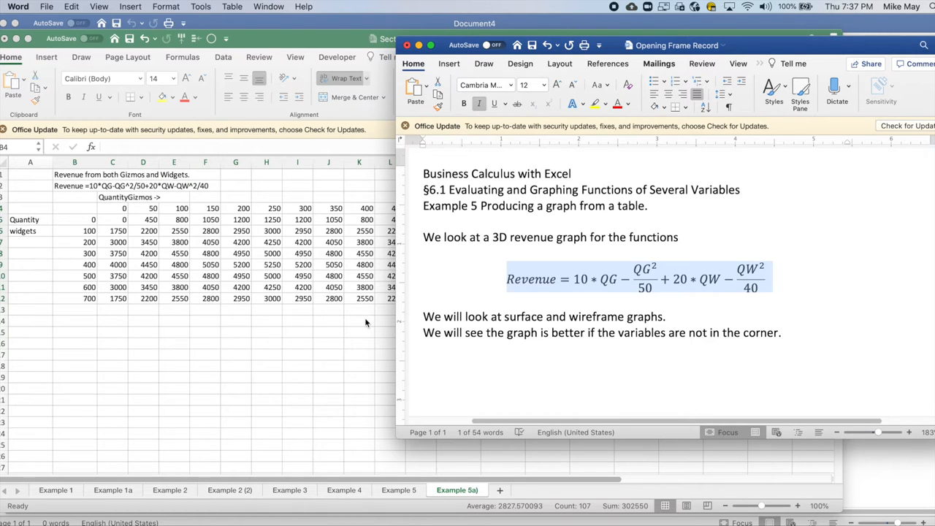
mouse_move(409, 314)
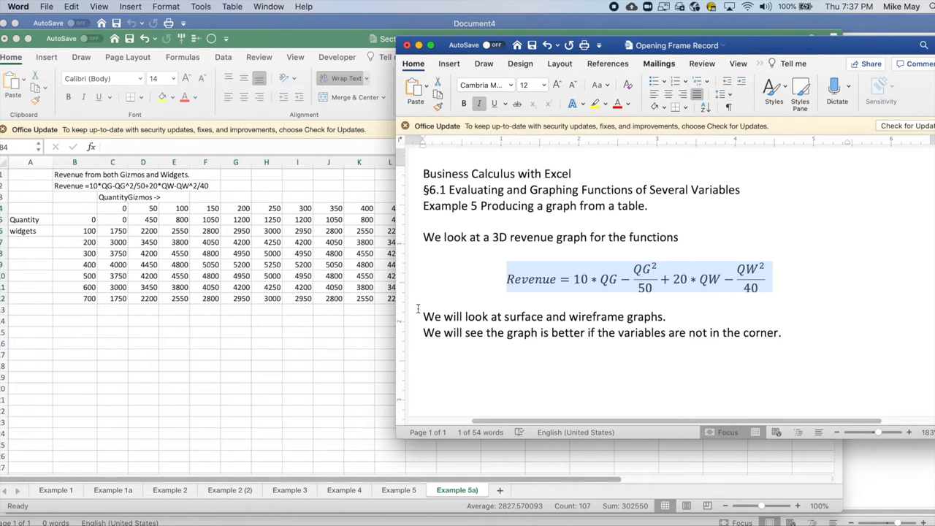
mouse_move(285, 345)
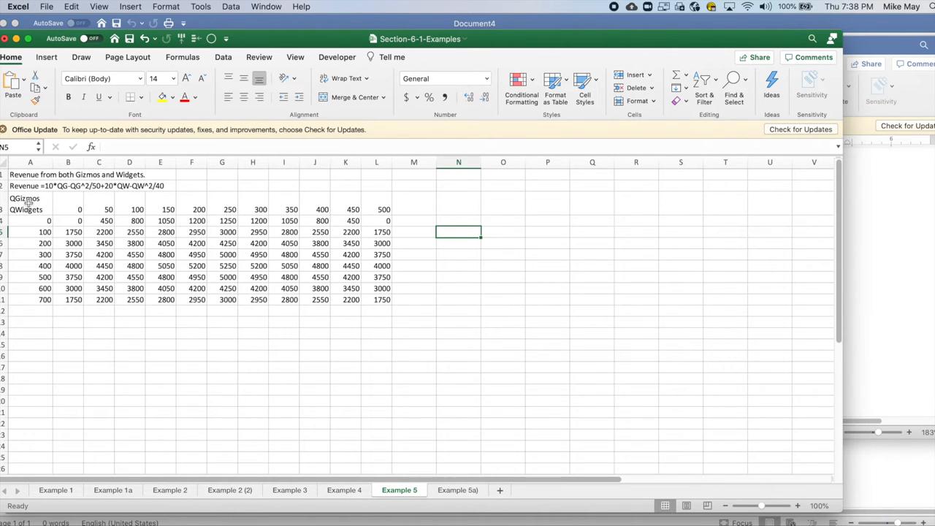
left_click_drag(30, 199, 377, 299)
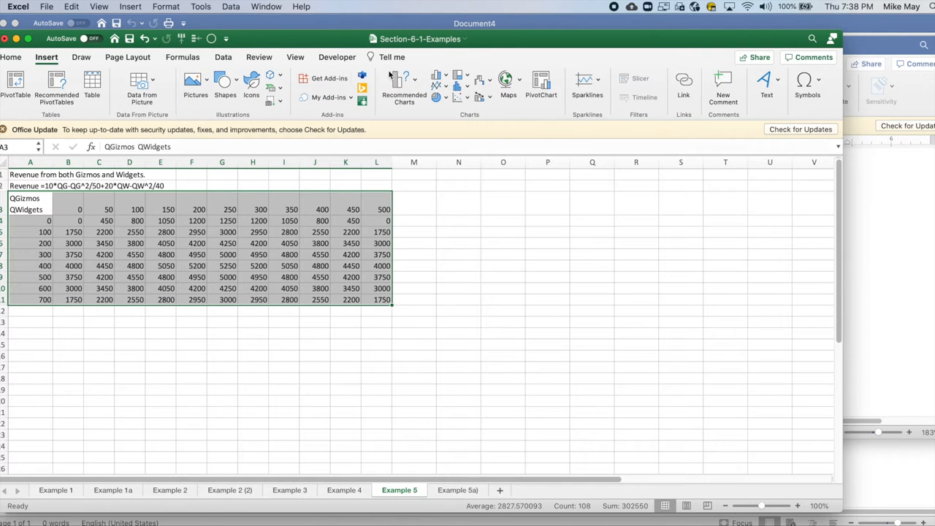
left_click(481, 80)
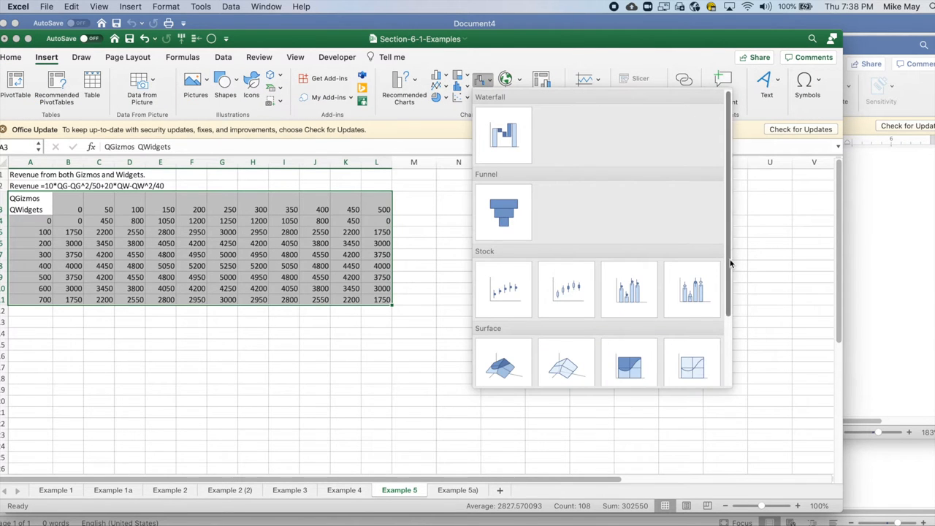
scroll("down", 3)
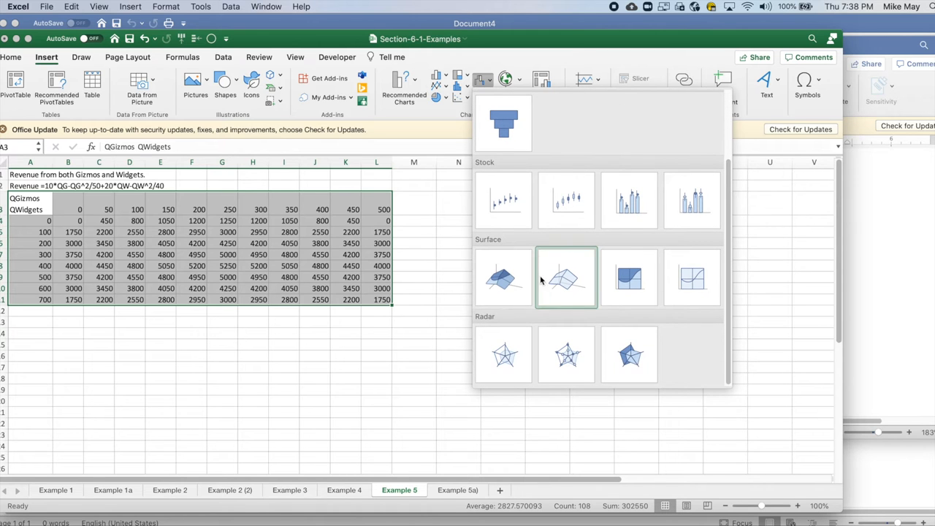
mouse_move(567, 272)
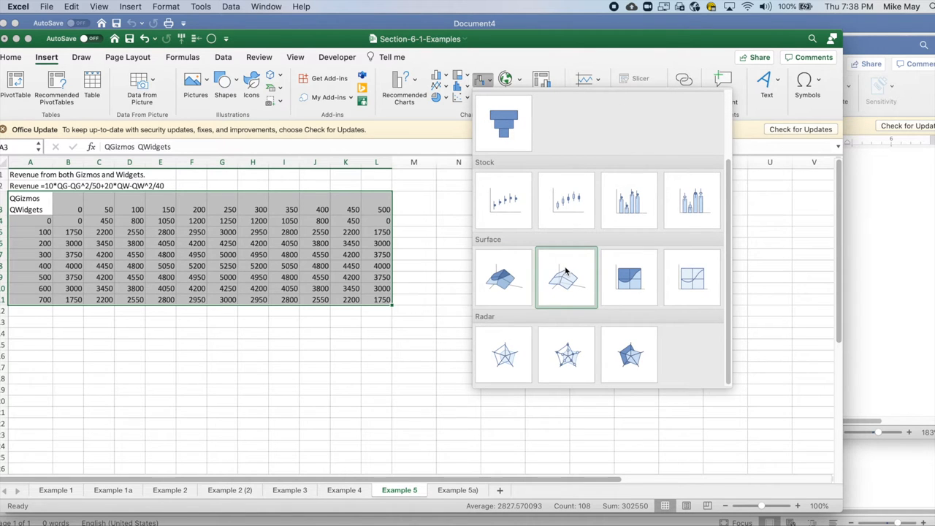
mouse_move(628, 278)
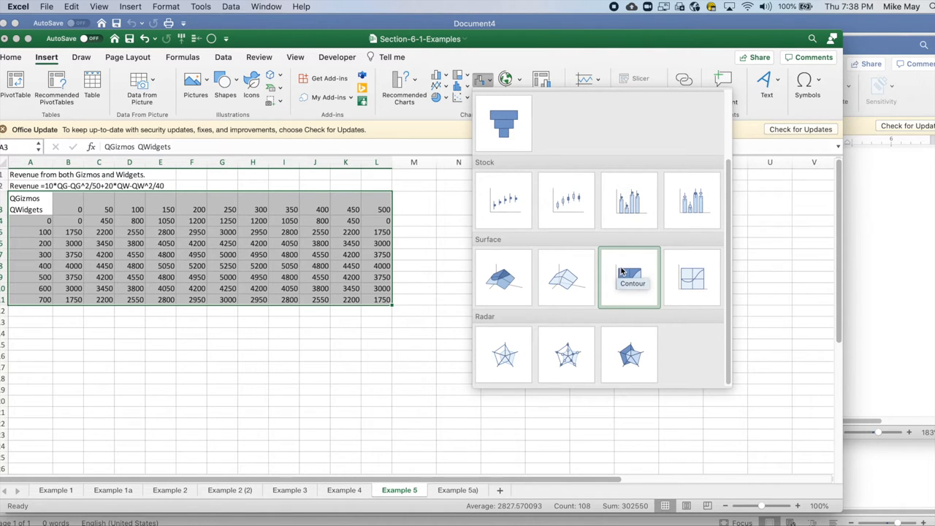
mouse_move(693, 277)
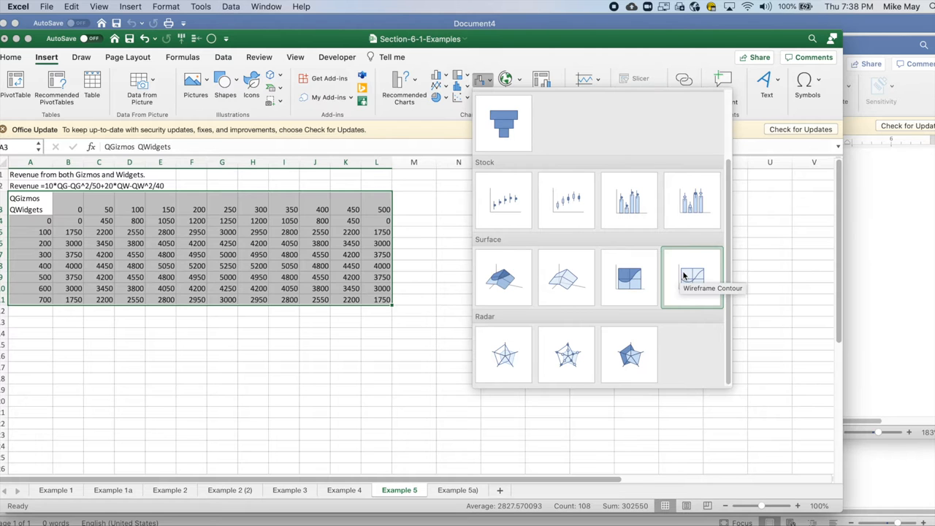
mouse_move(504, 277)
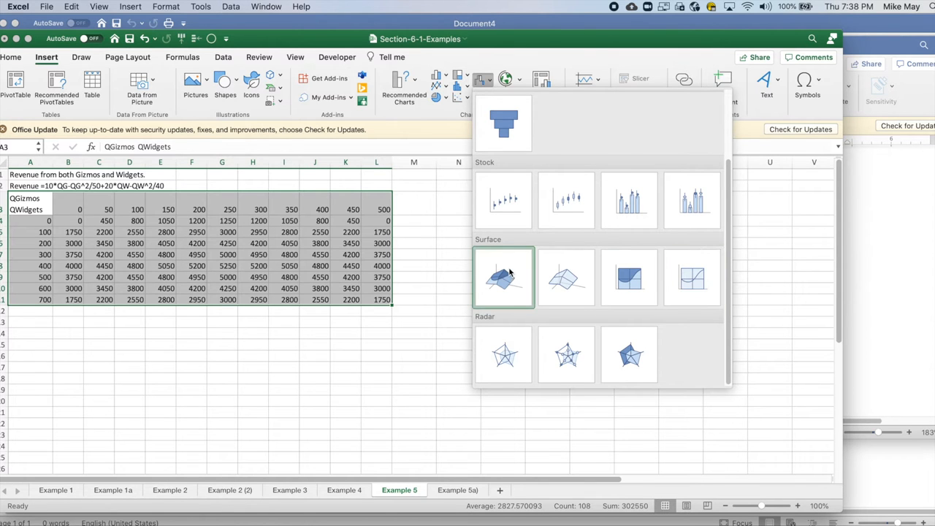
left_click(502, 278)
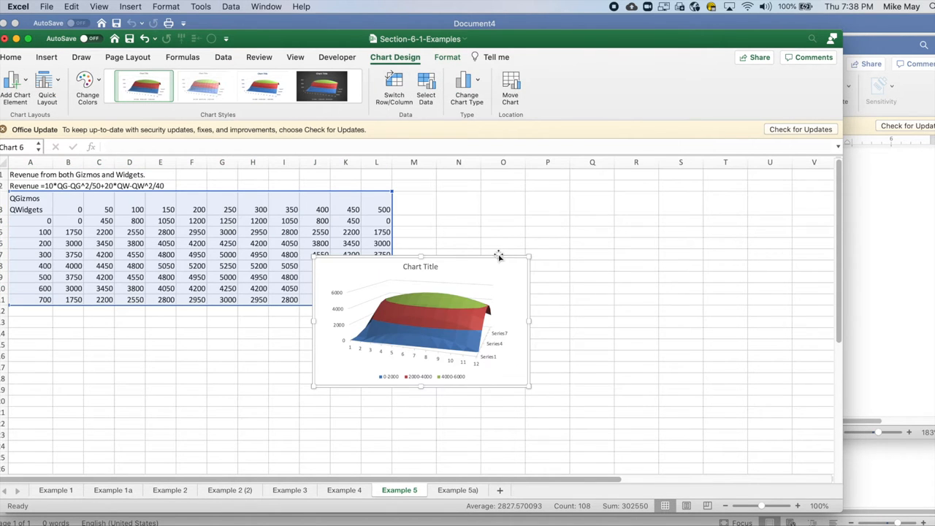
left_click_drag(421, 322, 518, 274)
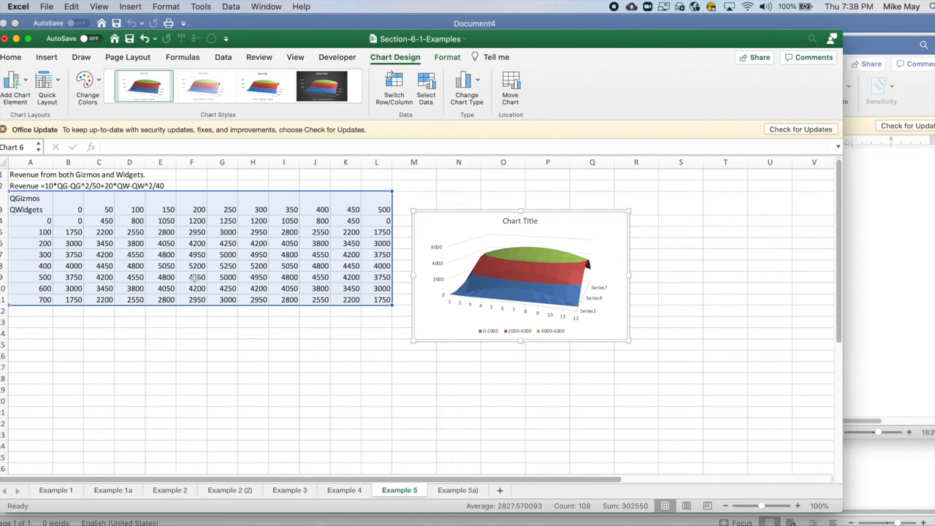
mouse_move(305, 216)
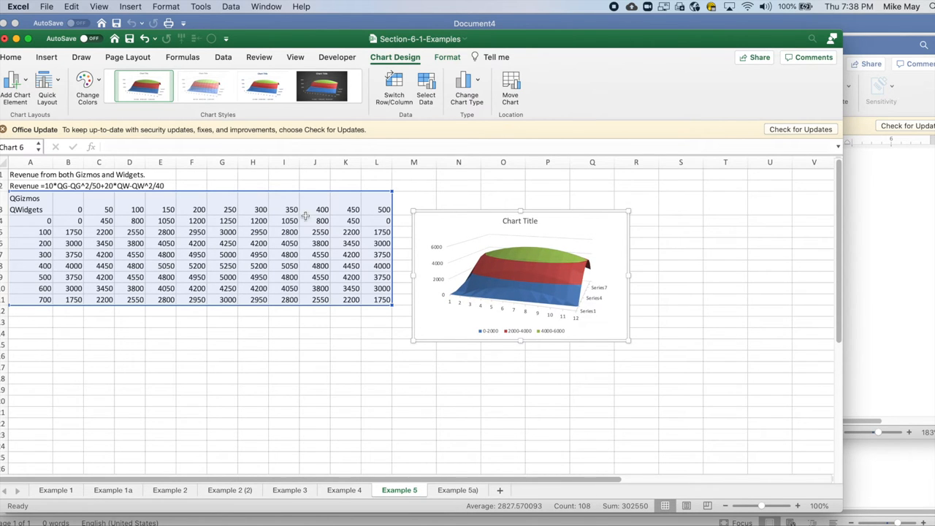
mouse_move(146, 267)
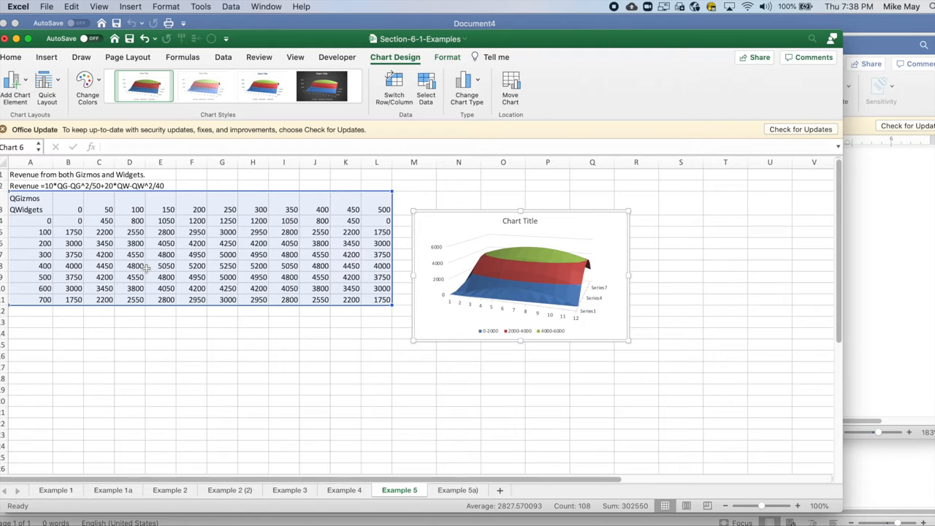
mouse_move(459, 303)
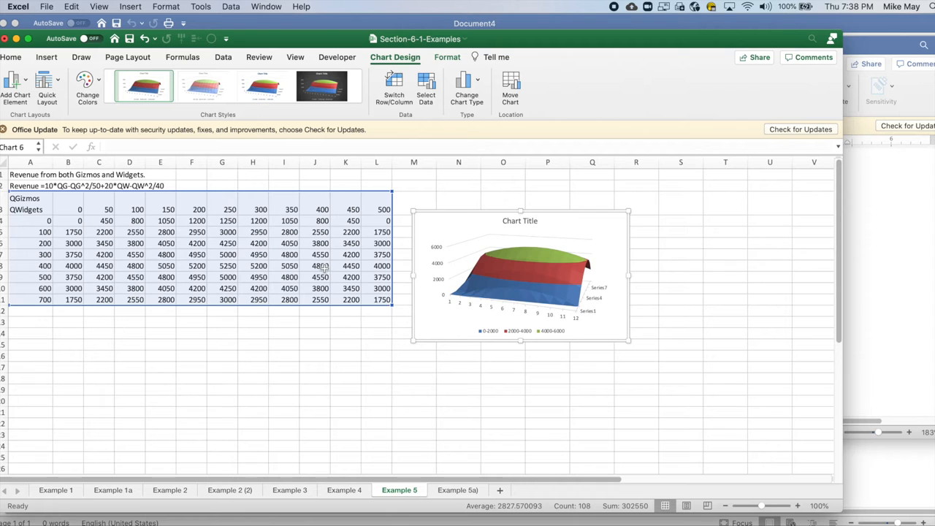
mouse_move(453, 298)
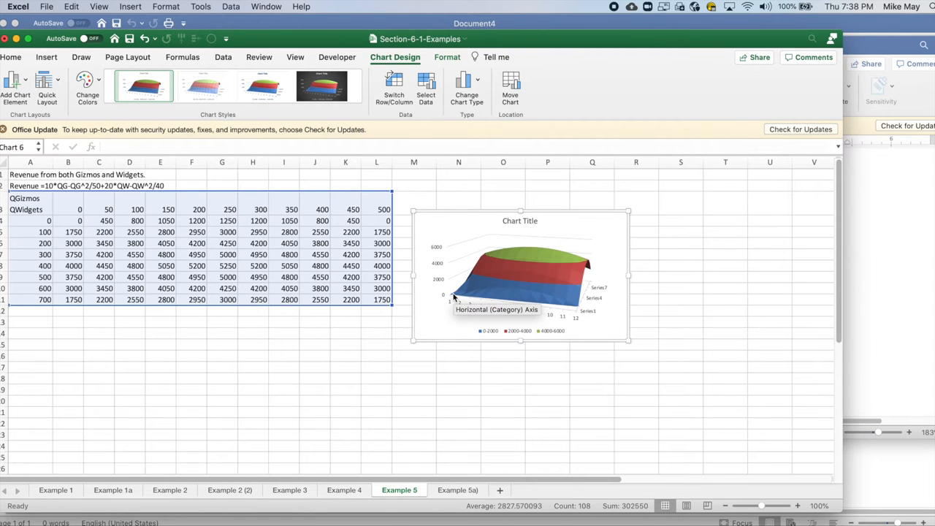
mouse_move(555, 310)
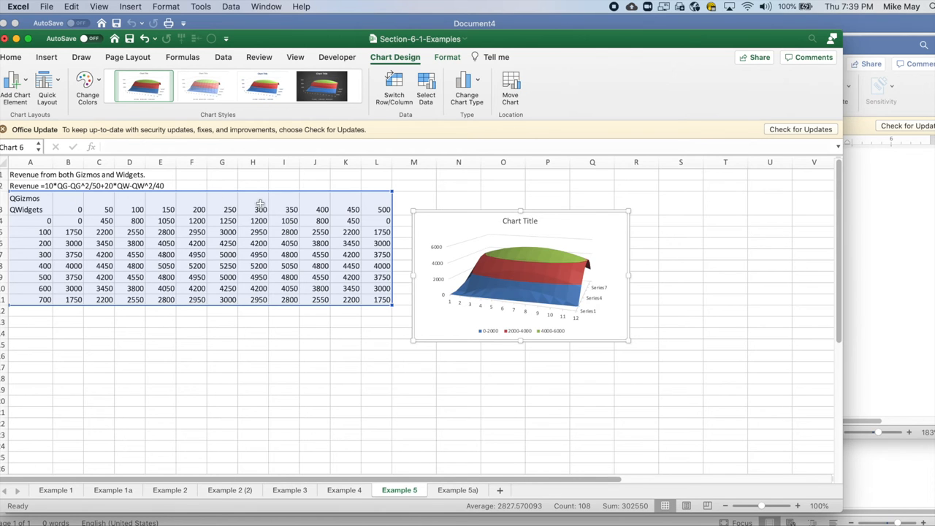
mouse_move(377, 202)
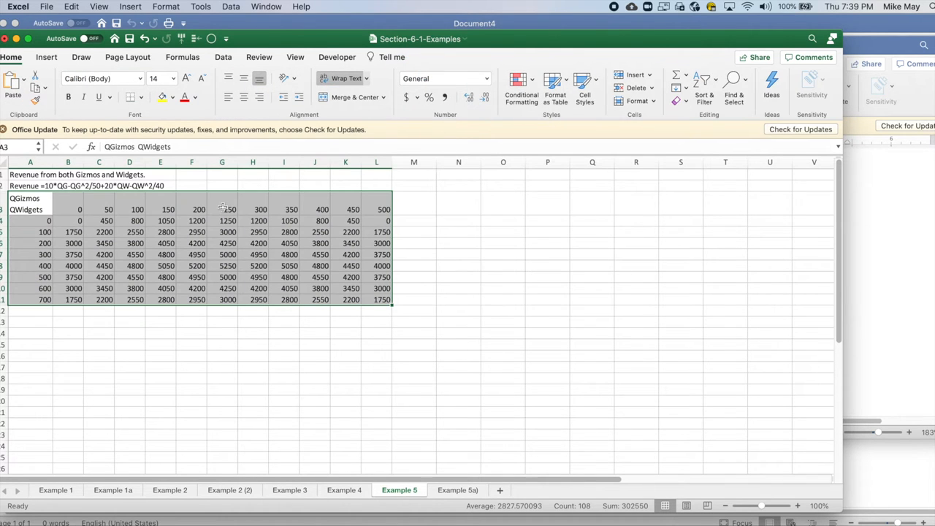
left_click(67, 221)
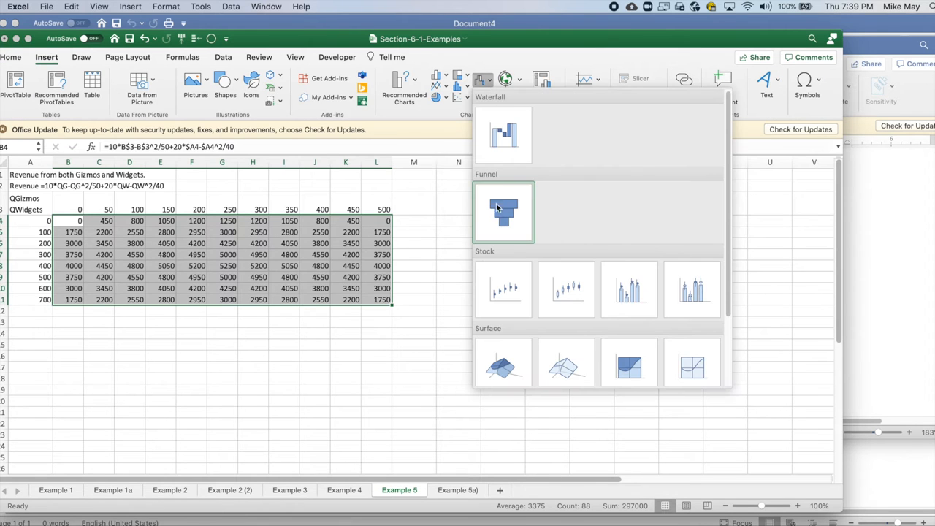
left_click(503, 362)
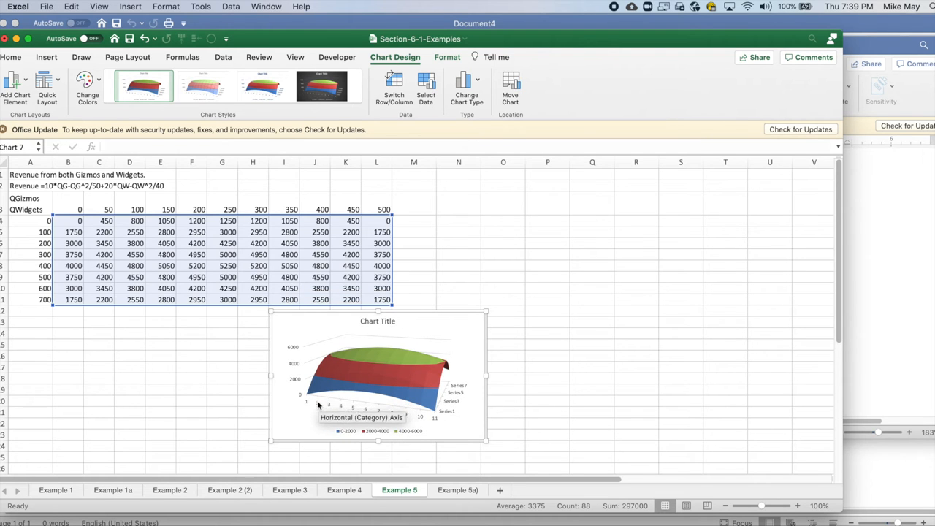
mouse_move(459, 398)
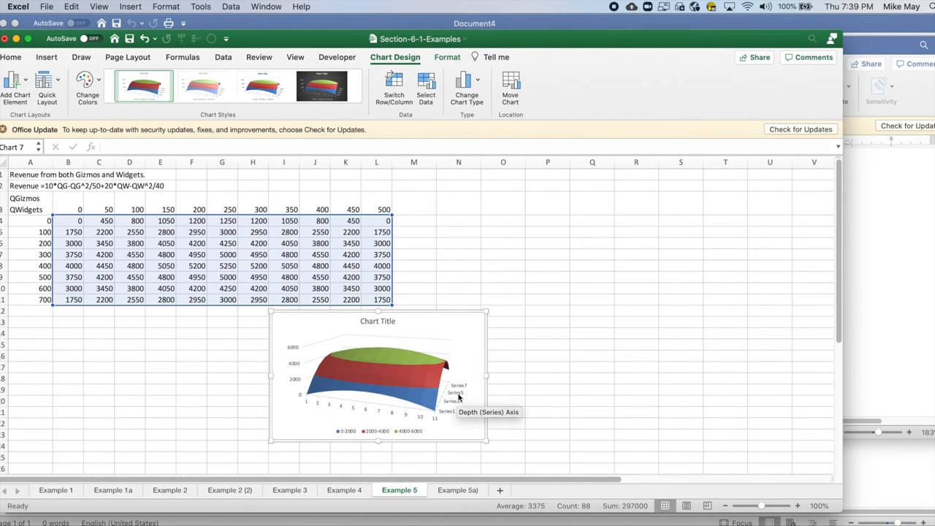
mouse_move(433, 416)
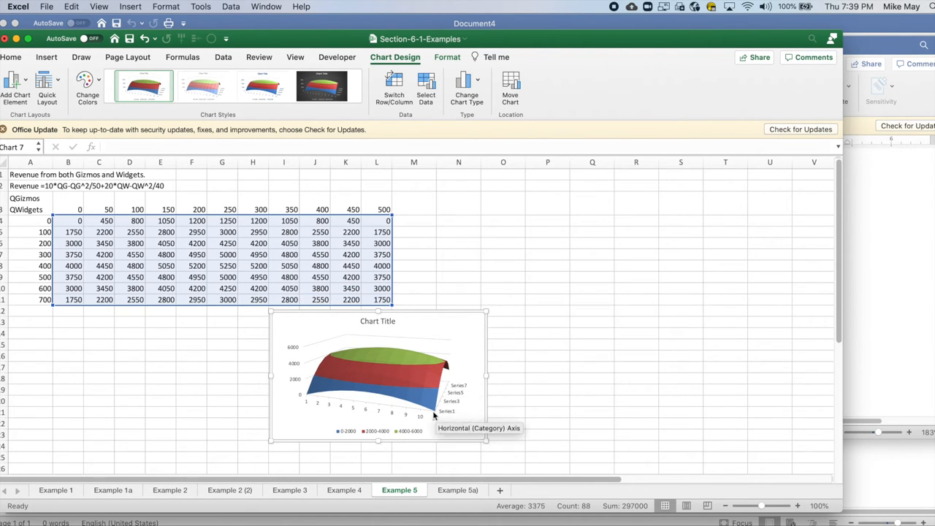
mouse_move(458, 365)
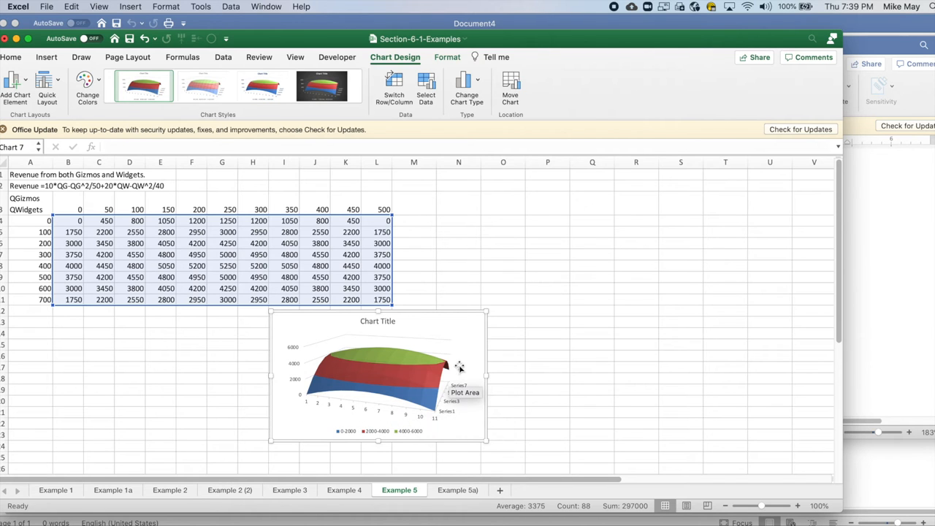
mouse_move(397, 410)
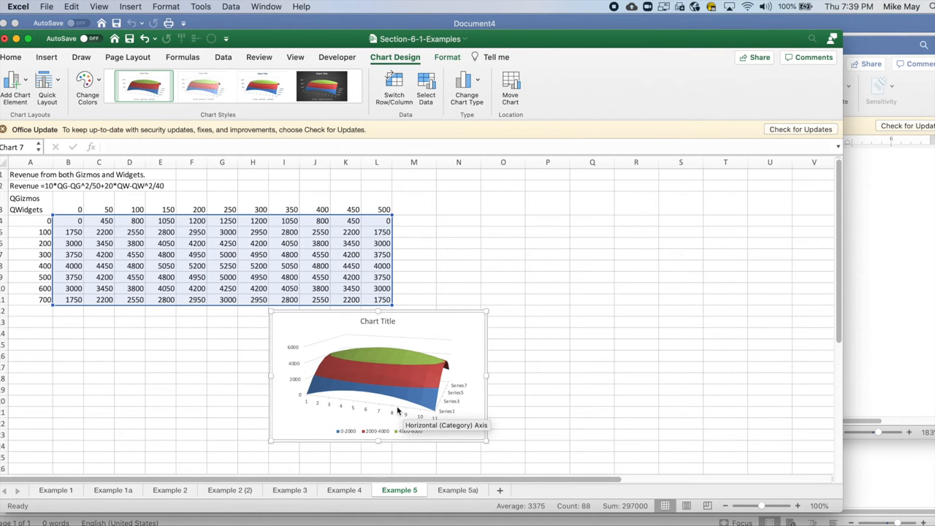
mouse_move(351, 394)
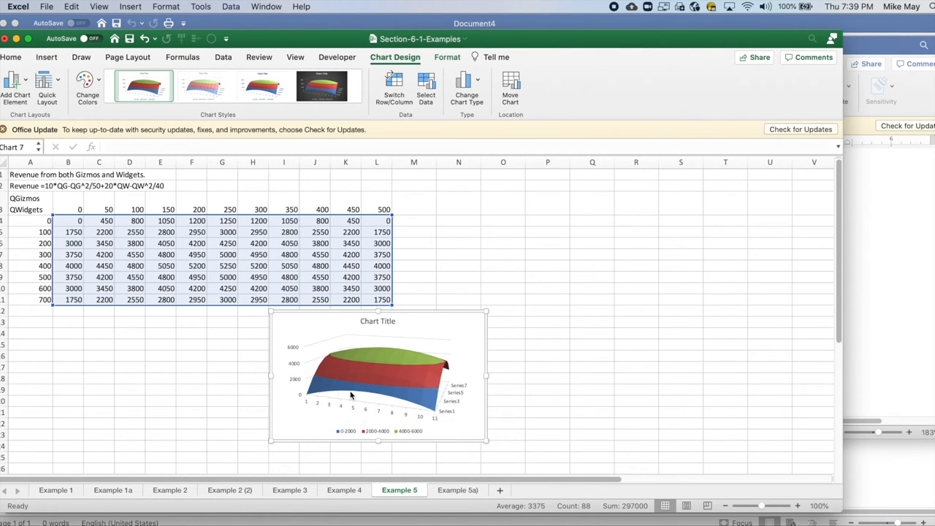
mouse_move(383, 366)
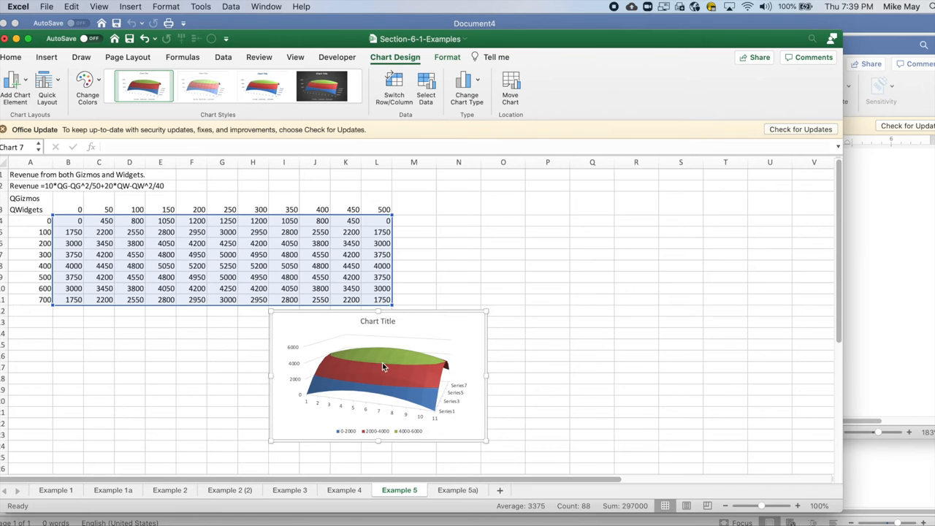
mouse_move(503, 437)
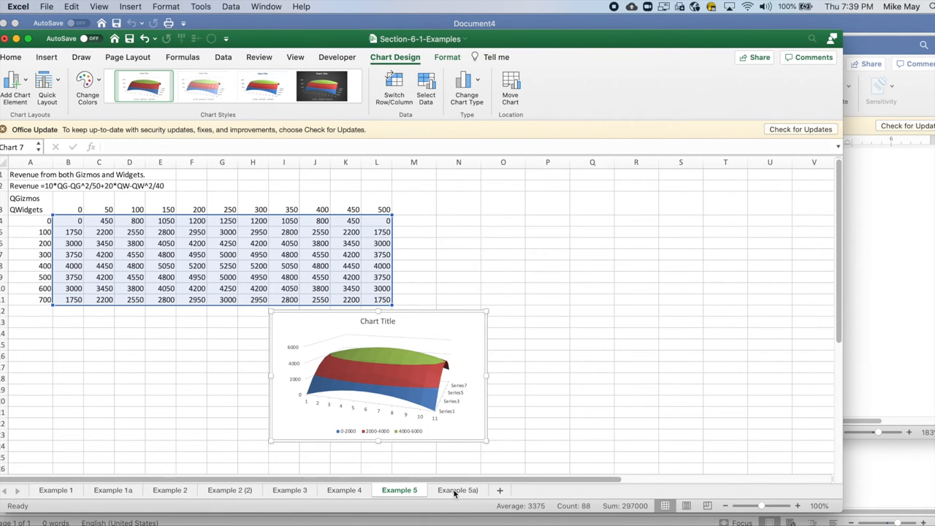
Step: Switch to the Example 5a sheet and select its whole revenue table for charting
left_click(459, 491)
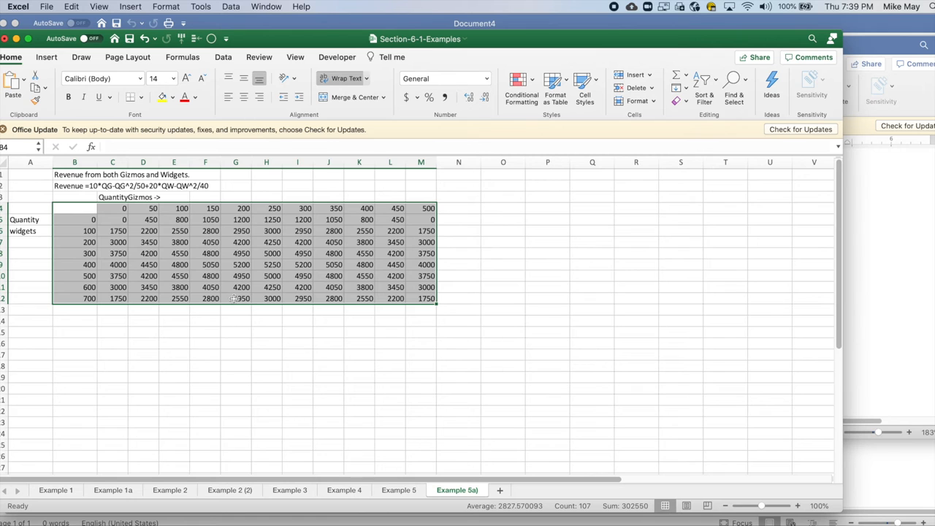
mouse_move(75, 207)
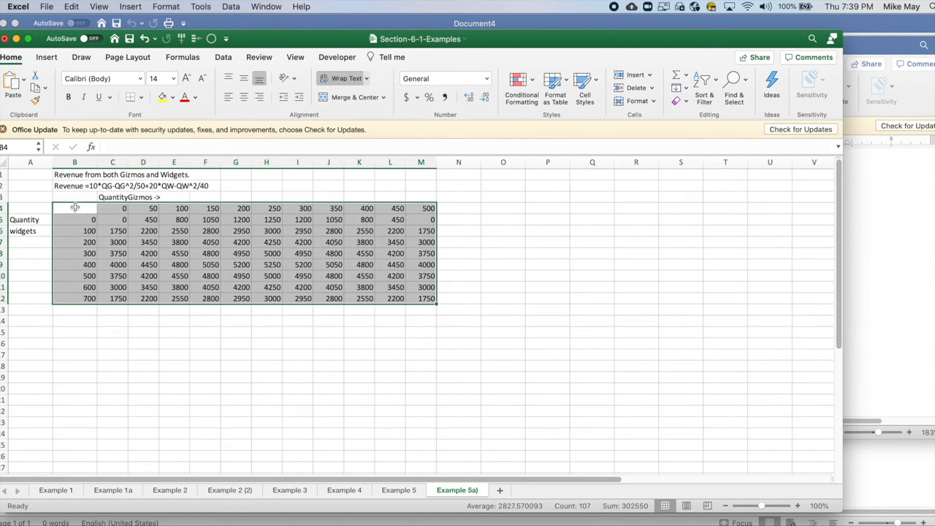
left_click(73, 208)
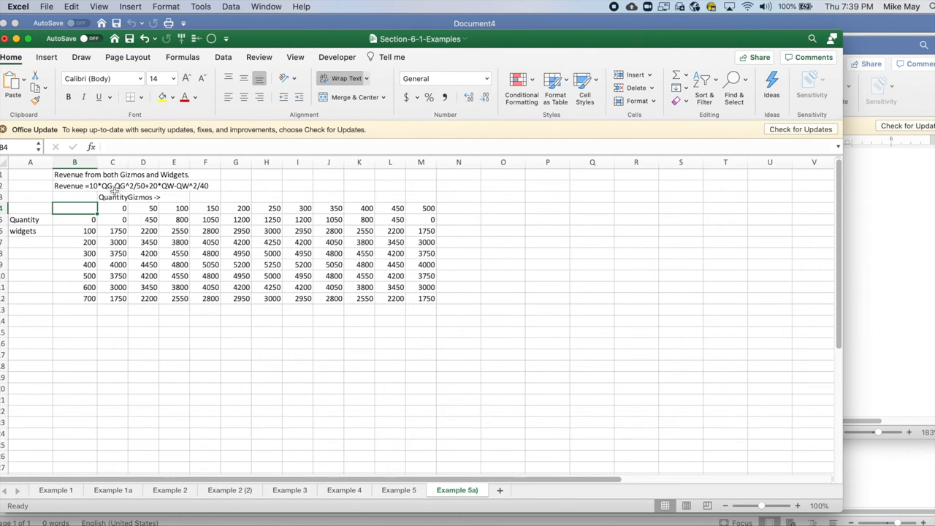
left_click(30, 231)
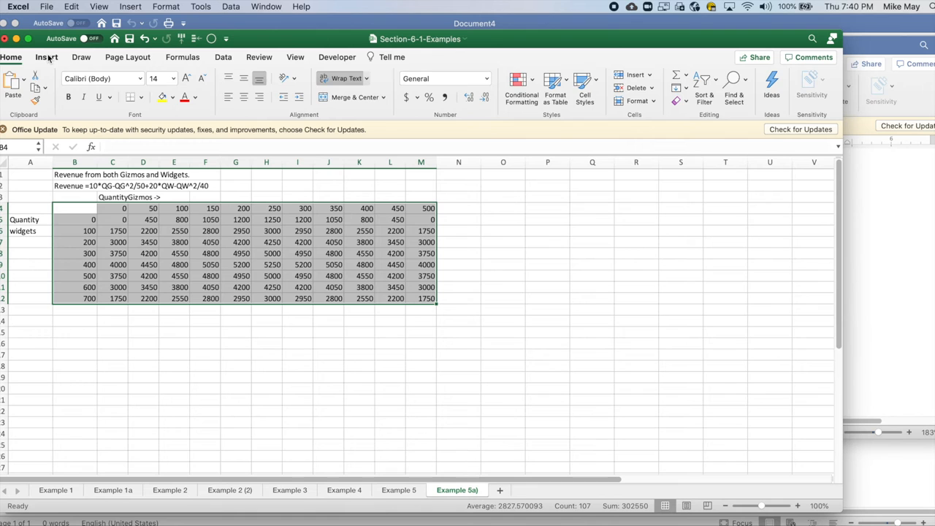
left_click(46, 57)
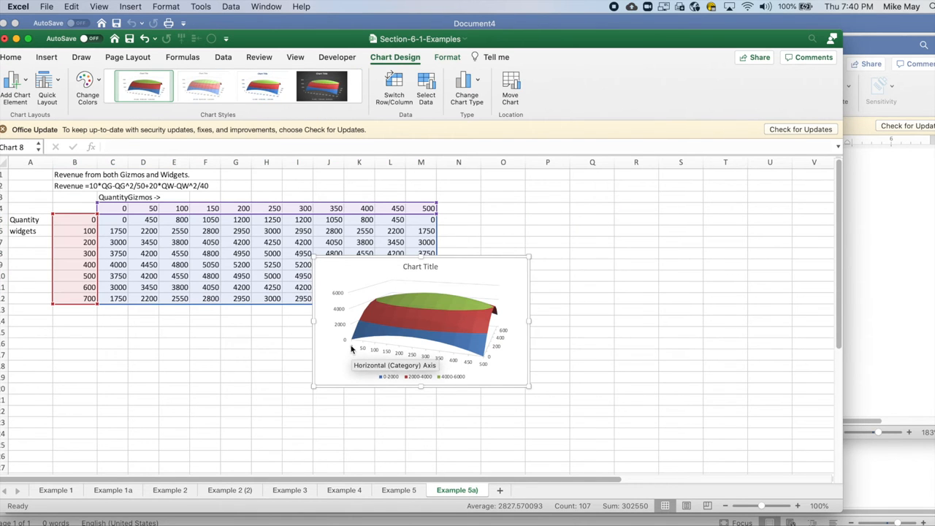
mouse_move(499, 322)
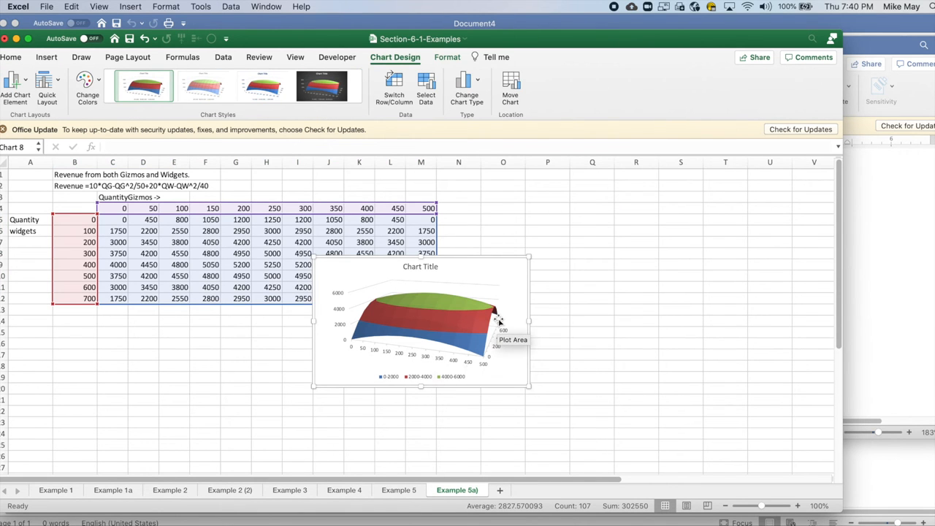
mouse_move(475, 371)
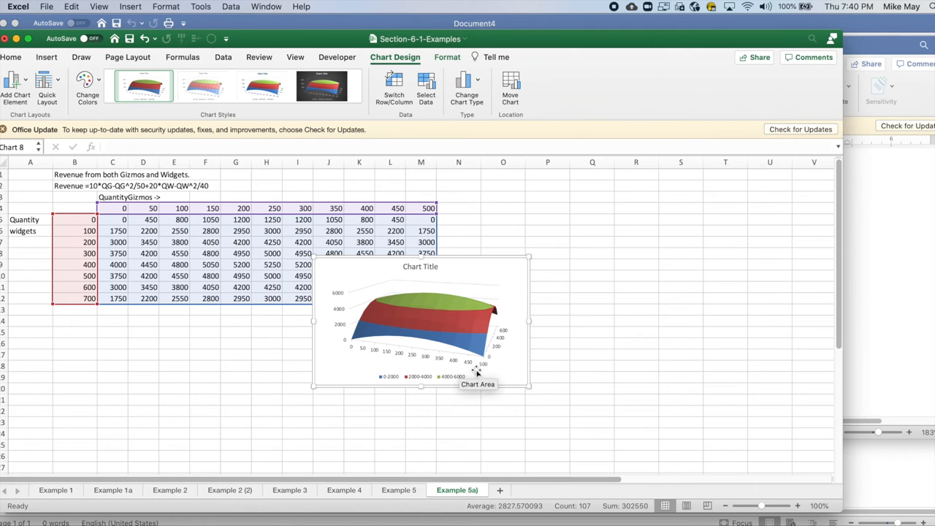
mouse_move(365, 299)
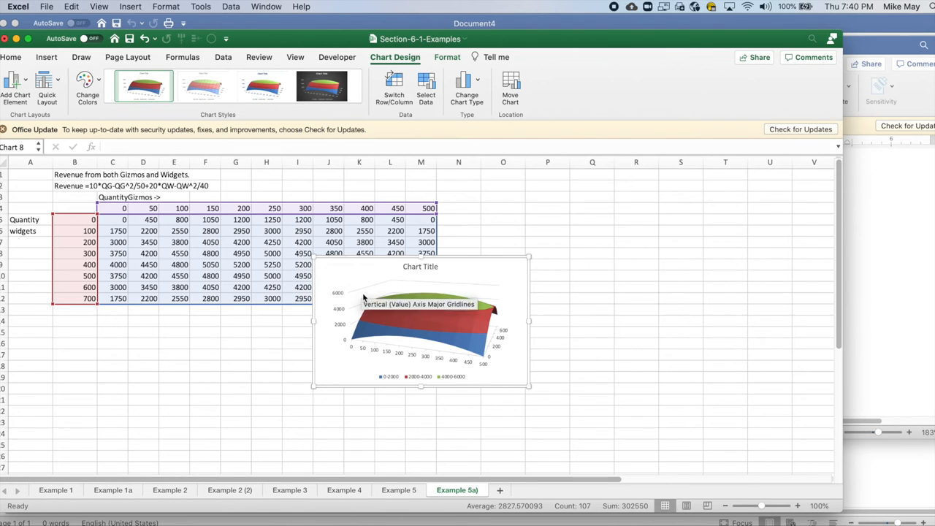
mouse_move(169, 202)
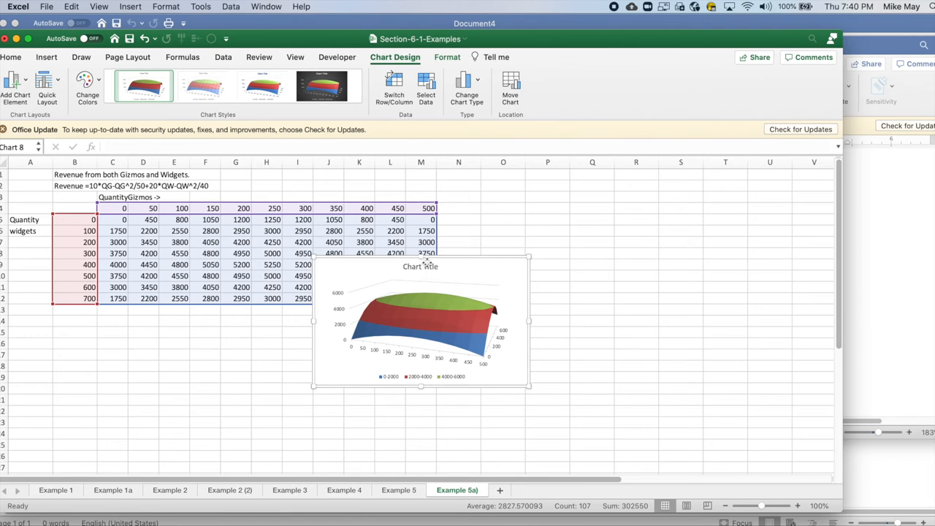
Step: Shift the chart title left and move the solid surface chart below the revenue table
left_click_drag(421, 266, 333, 298)
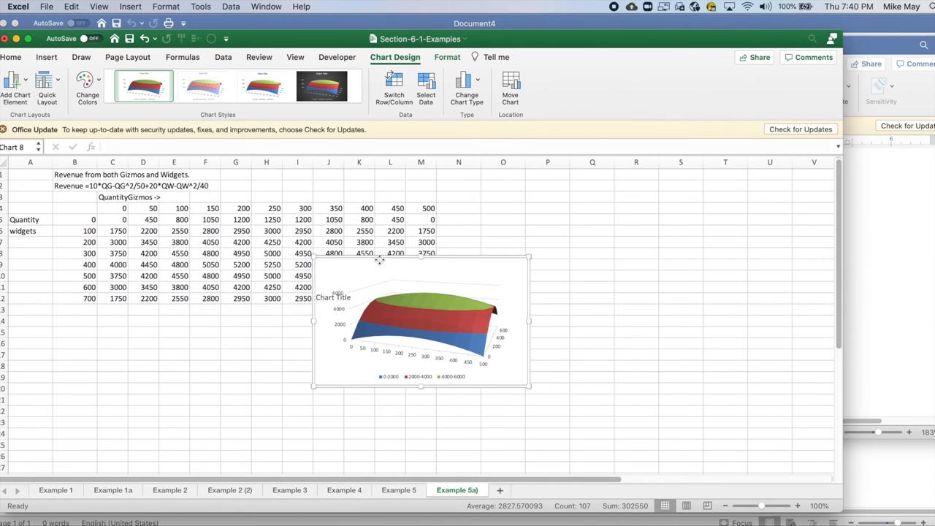
left_click_drag(421, 321, 198, 387)
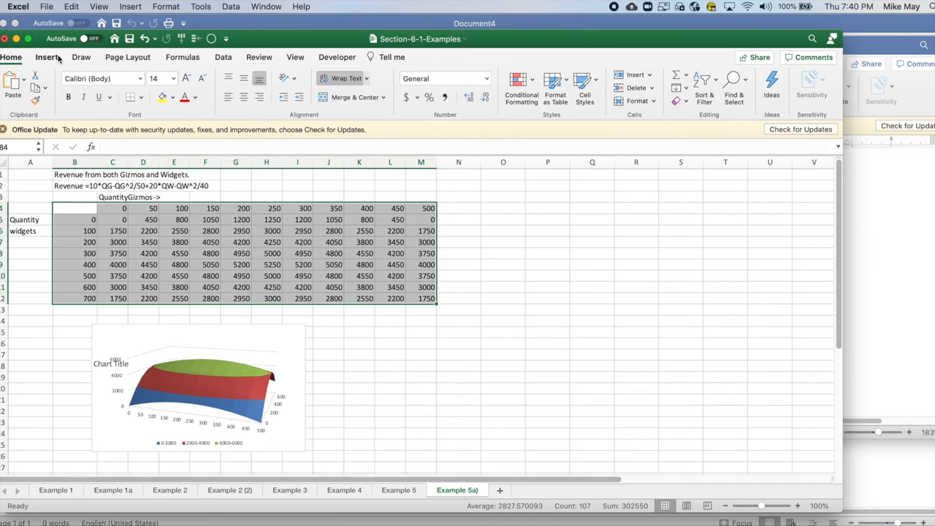
Step: Insert a Wireframe 3-D Surface chart of the table and set it beside the solid chart
left_click(47, 57)
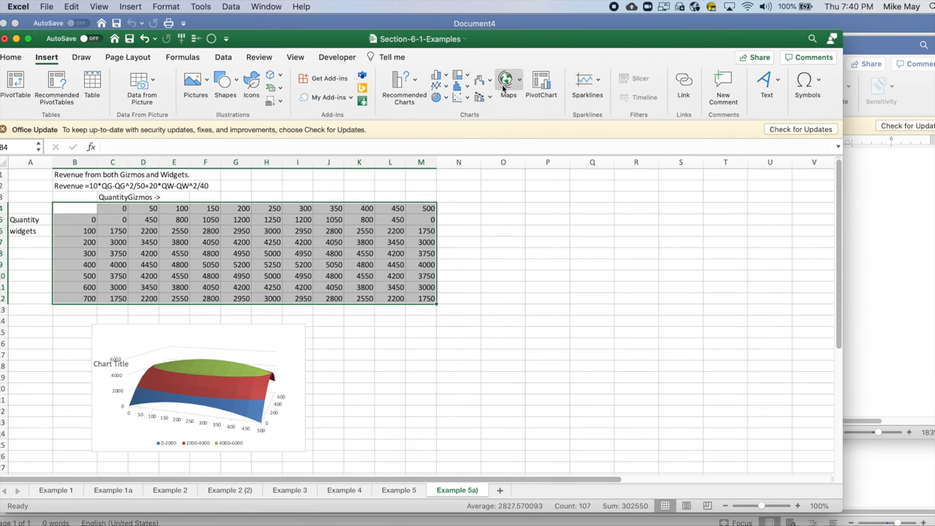
left_click(507, 82)
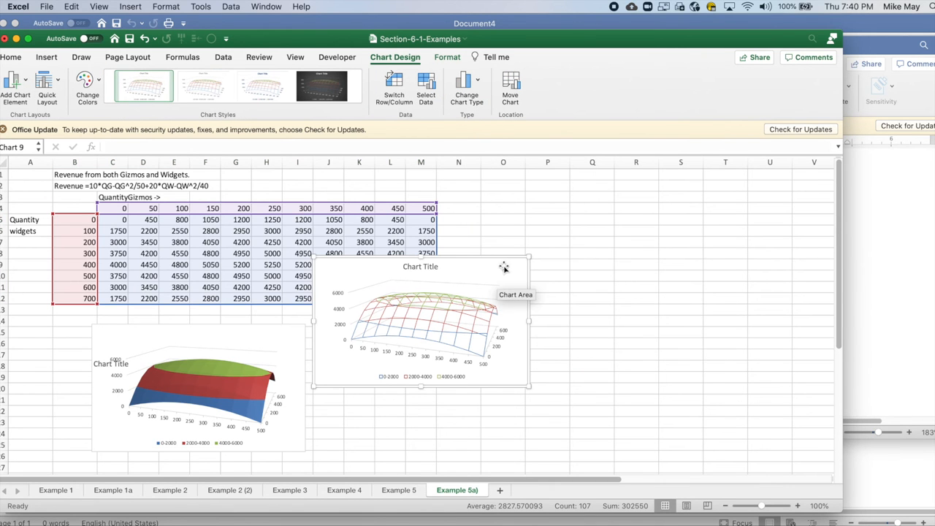
left_click_drag(421, 322, 429, 377)
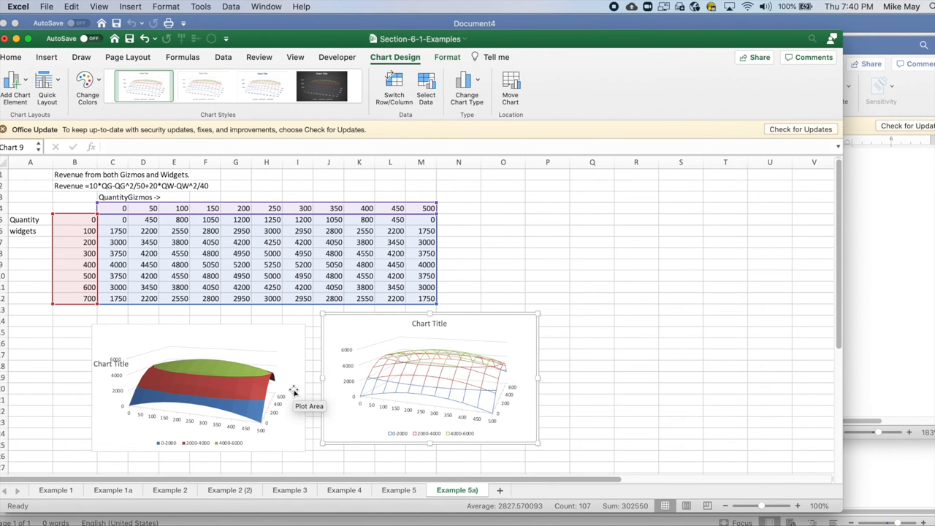
mouse_move(429, 386)
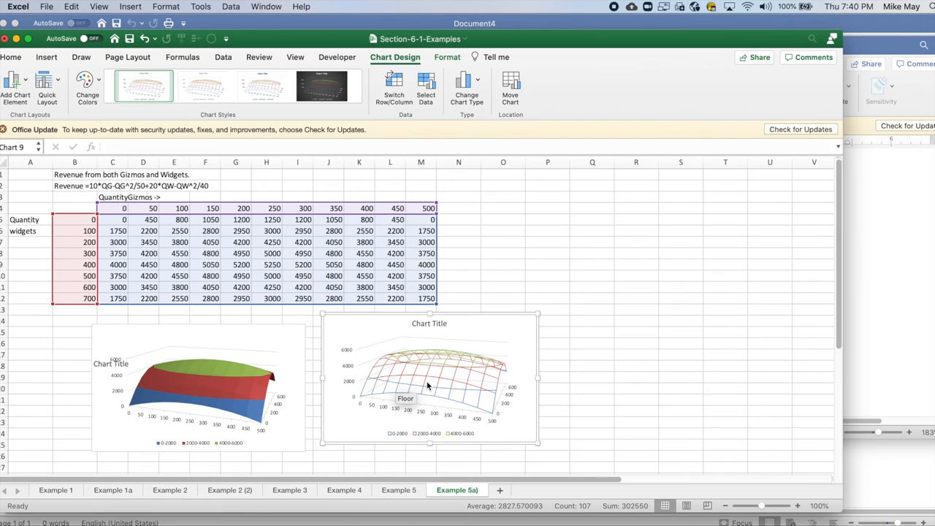
mouse_move(172, 389)
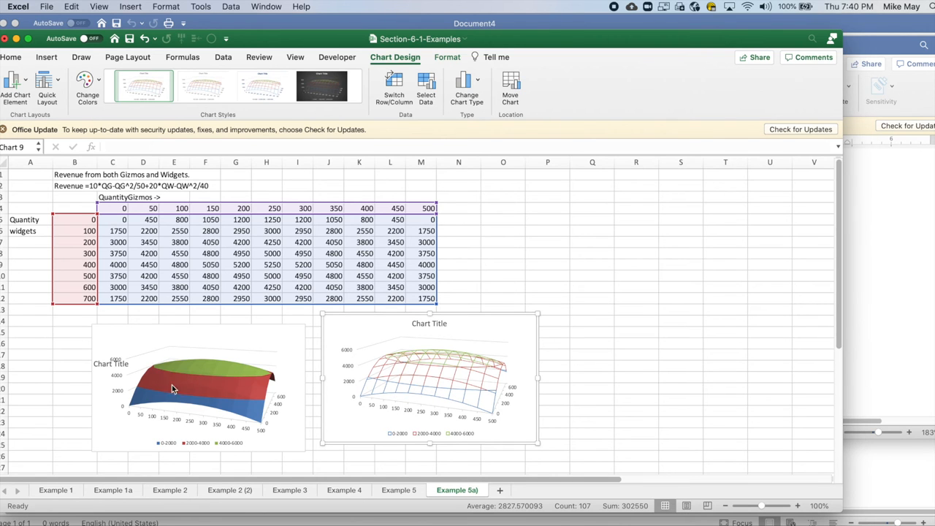
mouse_move(479, 374)
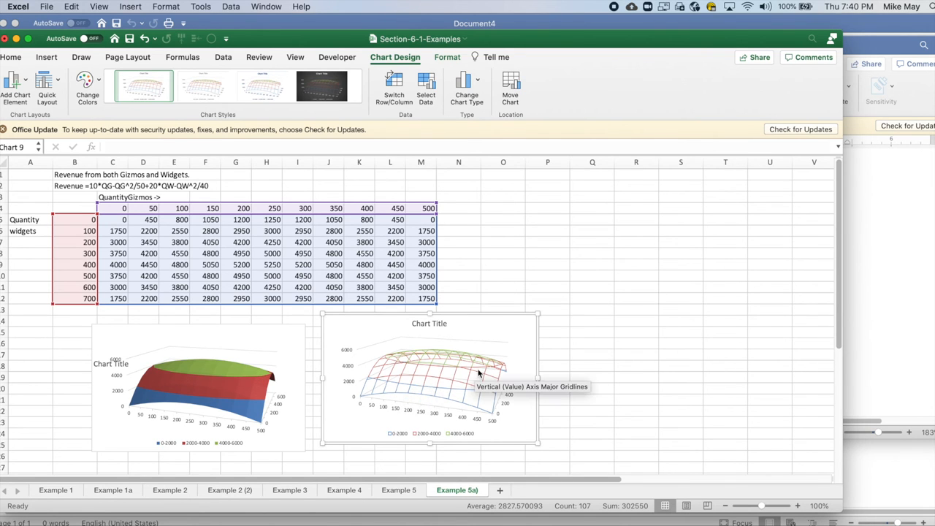
mouse_move(76, 204)
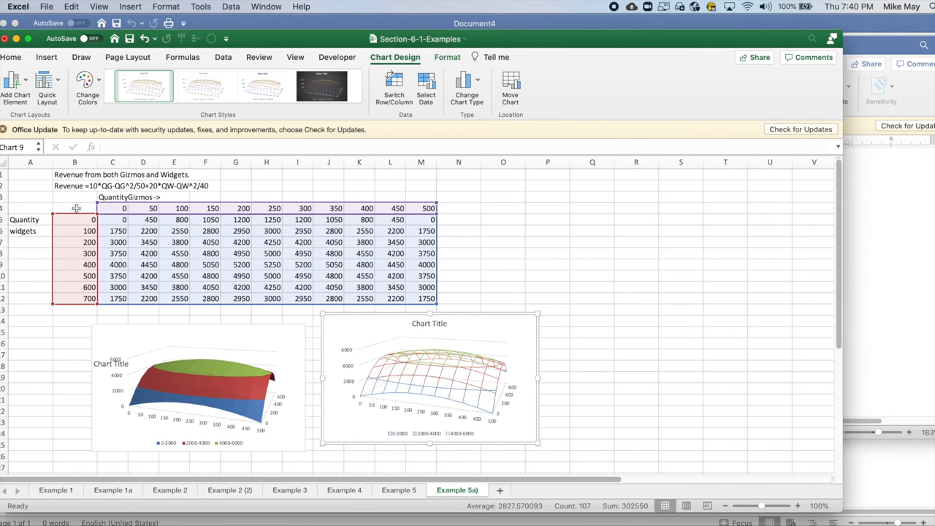
left_click(73, 208)
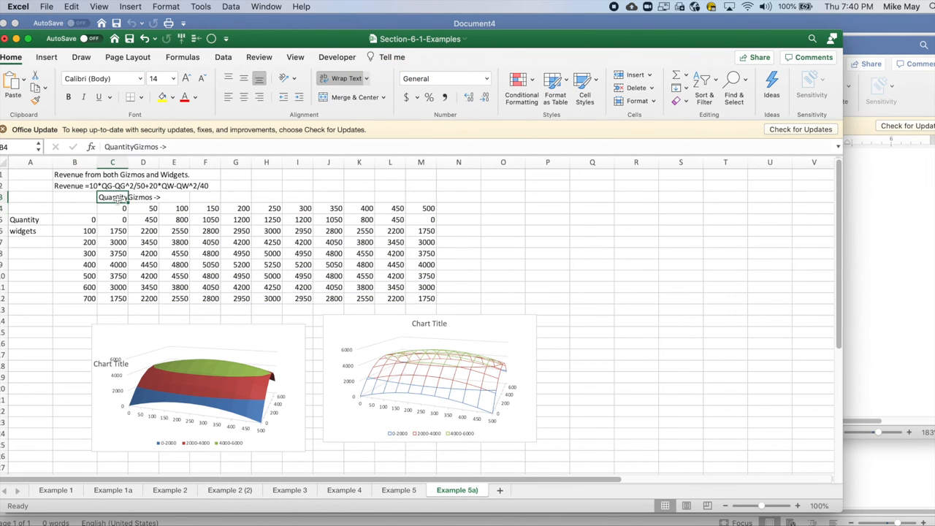
left_click(29, 219)
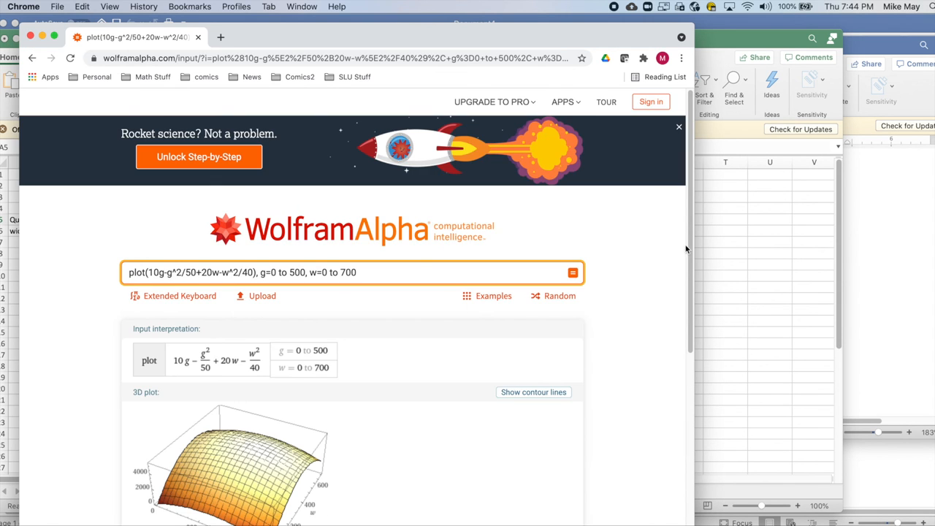
Step: Show contour lines on the Wolfram Alpha 3D plot of the revenue function over g 0–500, w 0–700
scroll("down", 3)
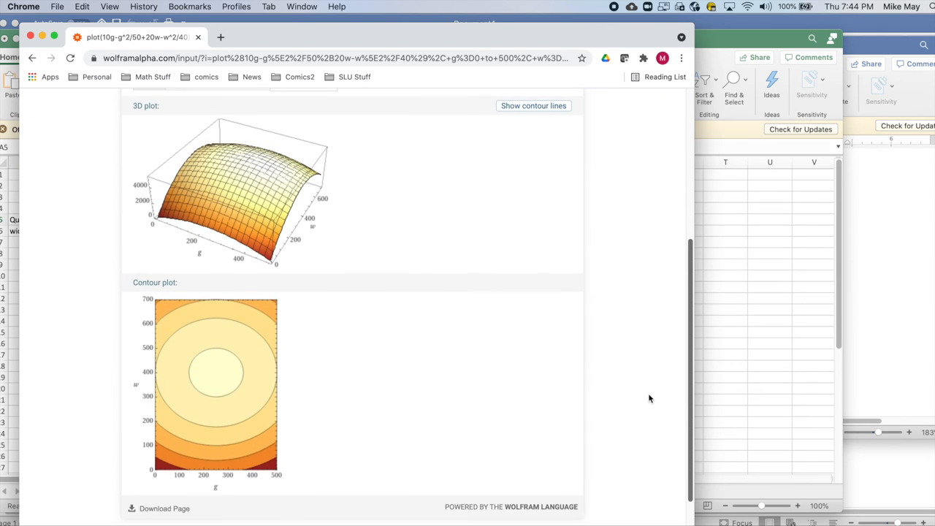
scroll("up", 3)
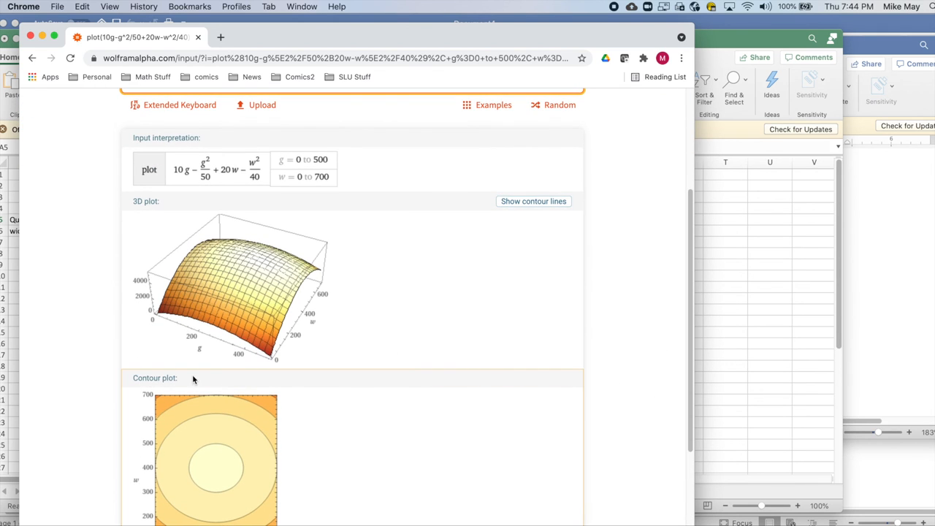
mouse_move(489, 246)
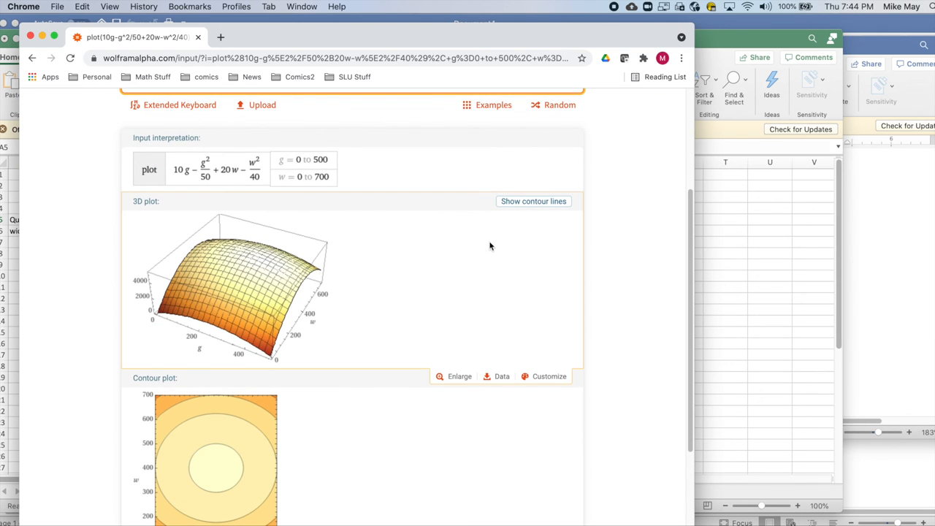
left_click(533, 202)
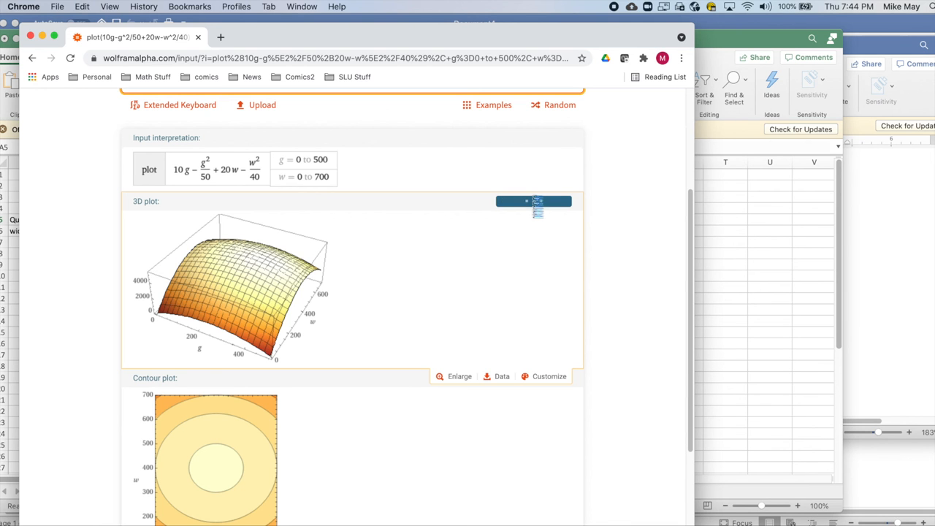
left_click(534, 202)
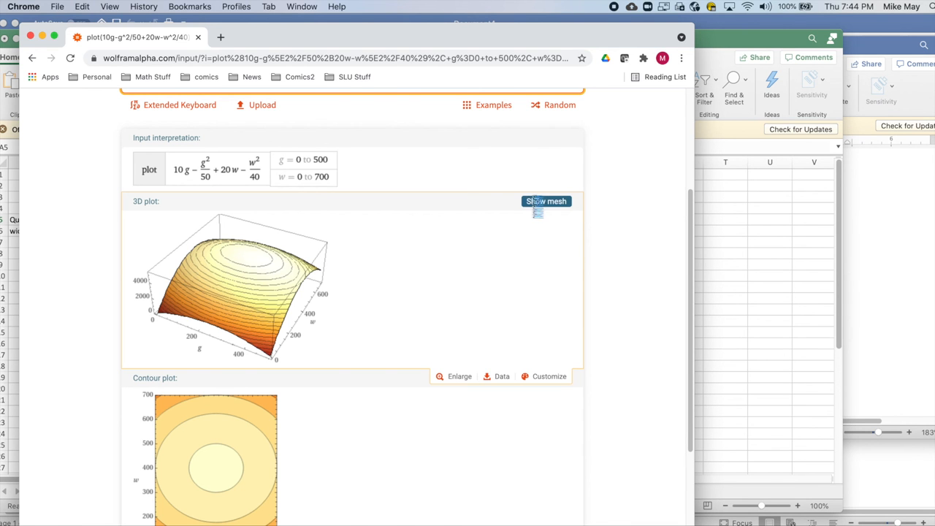